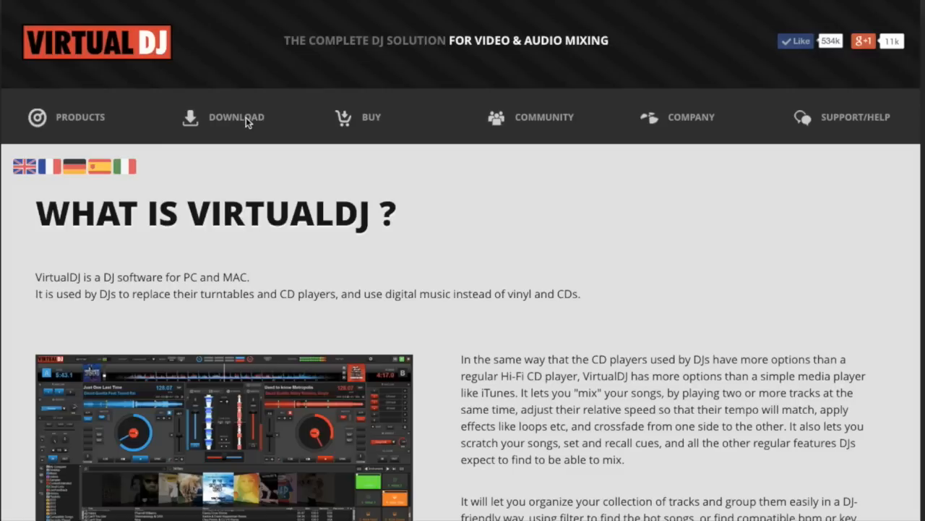
# Step: Open the website's Addons page for VirtualDJ 8 from the Download menu
pyautogui.click(236, 117)
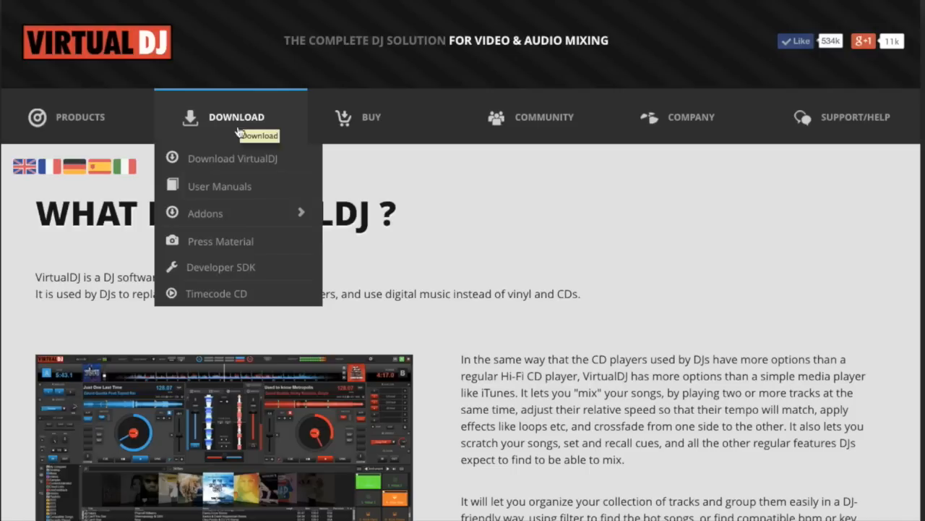
pyautogui.moveTo(205, 213)
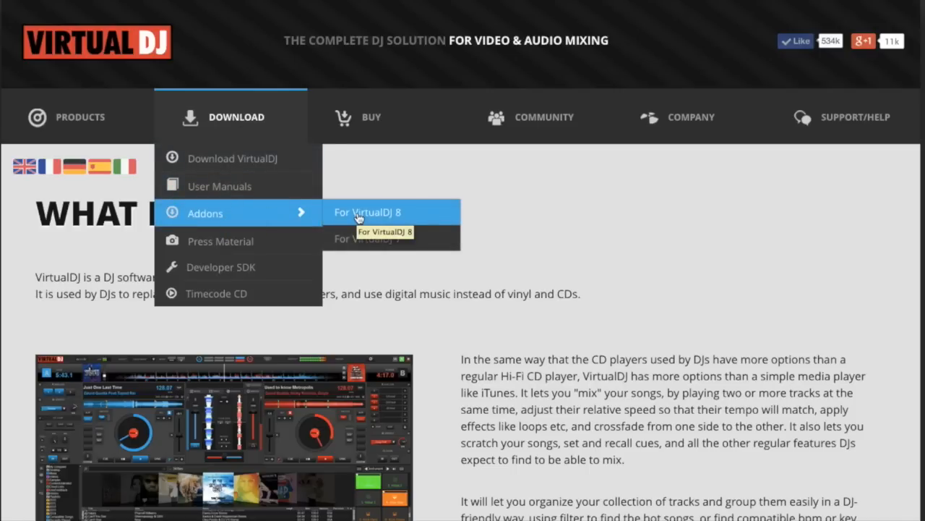
pyautogui.click(367, 212)
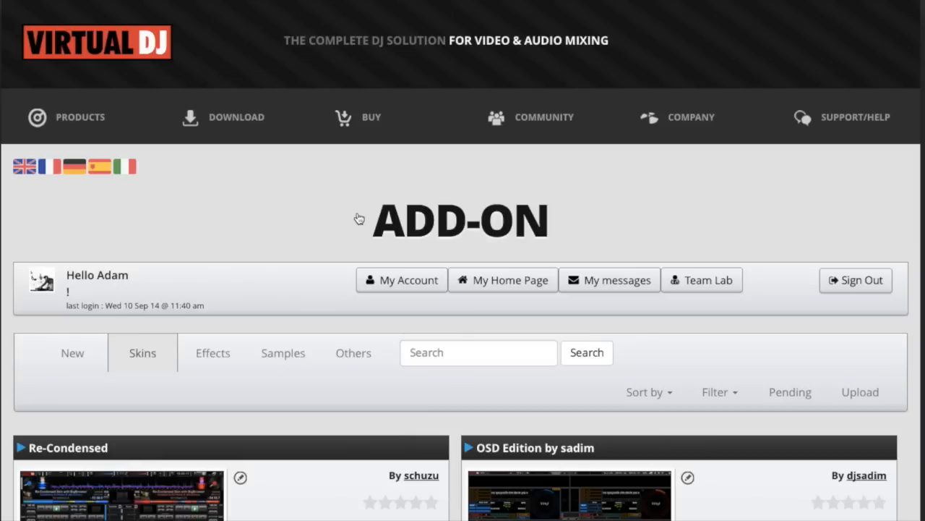
# Step: Scroll the Samples add-ons past Project8 and Drop It to the Analog 6 Pack entry
pyautogui.scroll(-3)
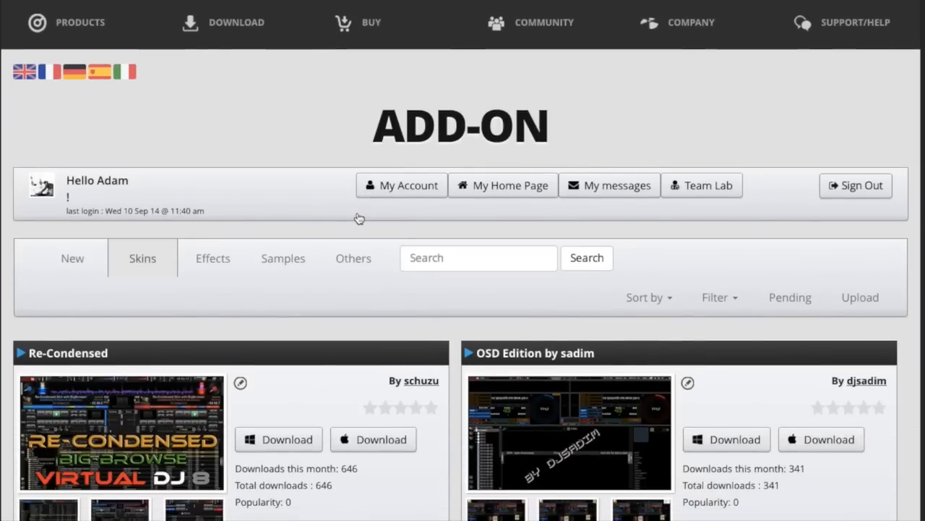
pyautogui.scroll(-3)
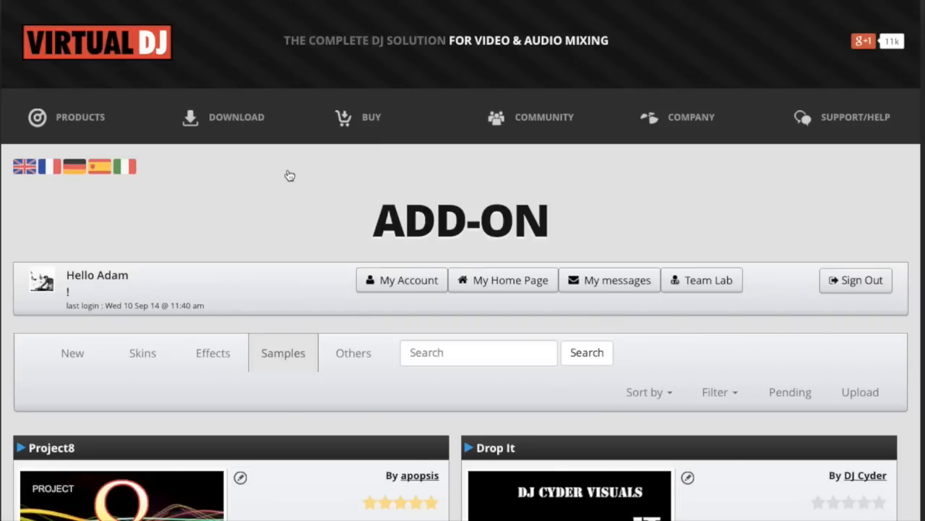
pyautogui.scroll(-3)
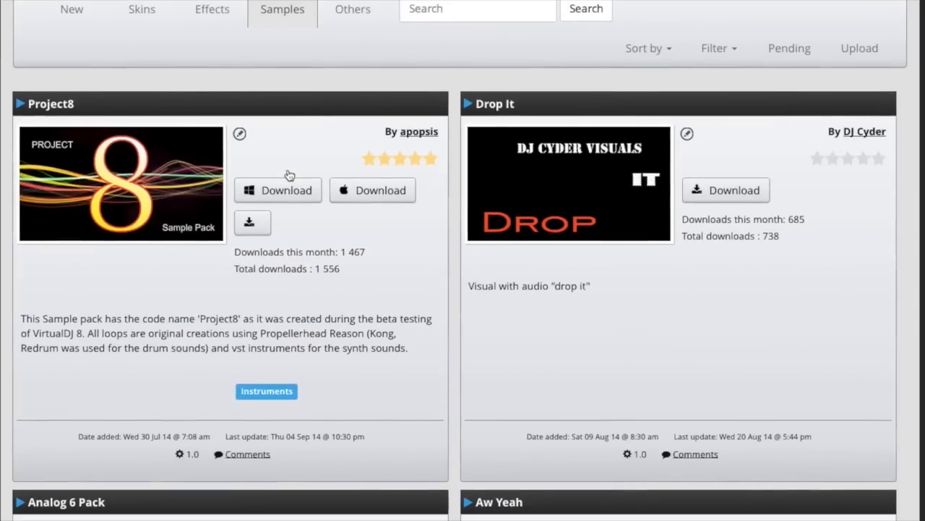
pyautogui.scroll(-3)
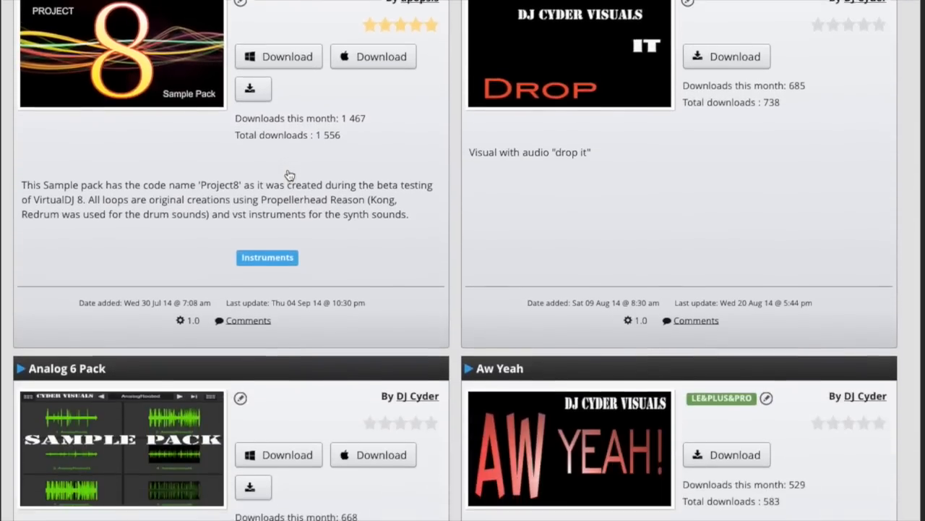
pyautogui.scroll(-3)
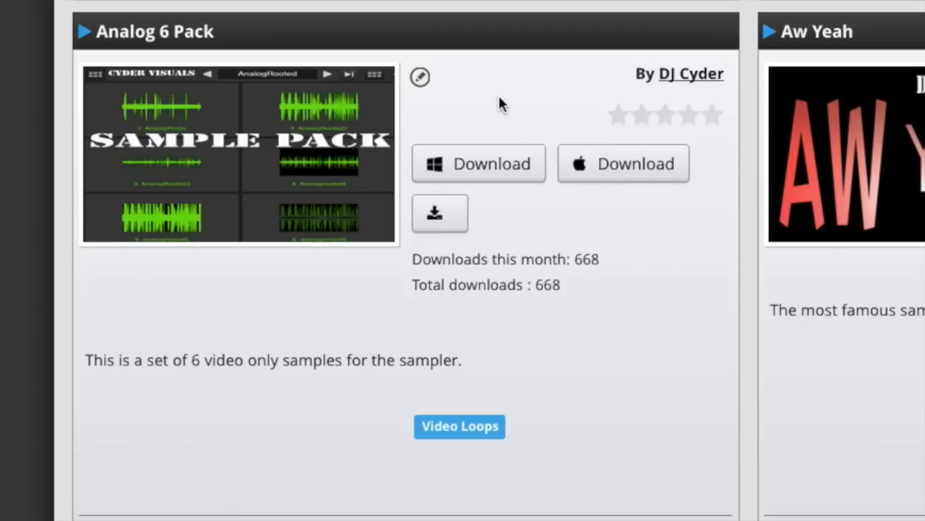
pyautogui.moveTo(712, 127)
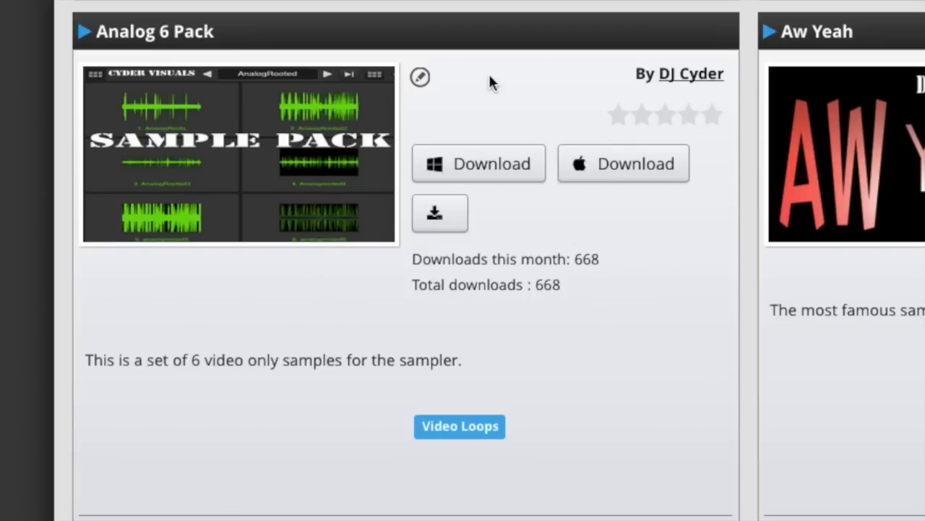
pyautogui.moveTo(578, 66)
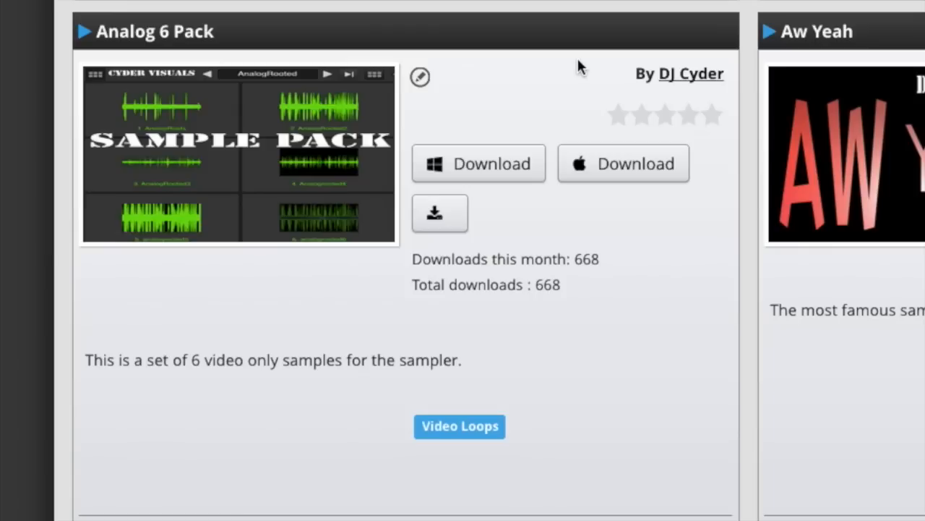
pyautogui.moveTo(584, 132)
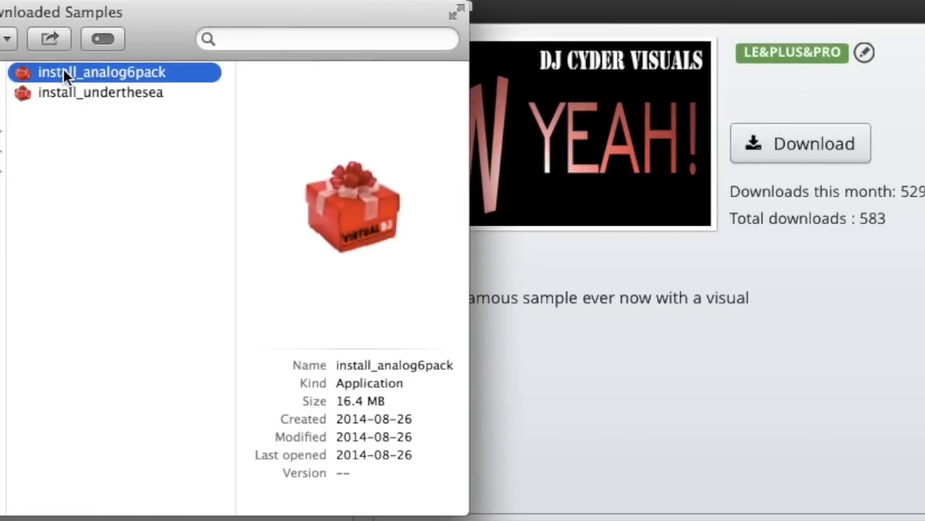
pyautogui.moveTo(78, 85)
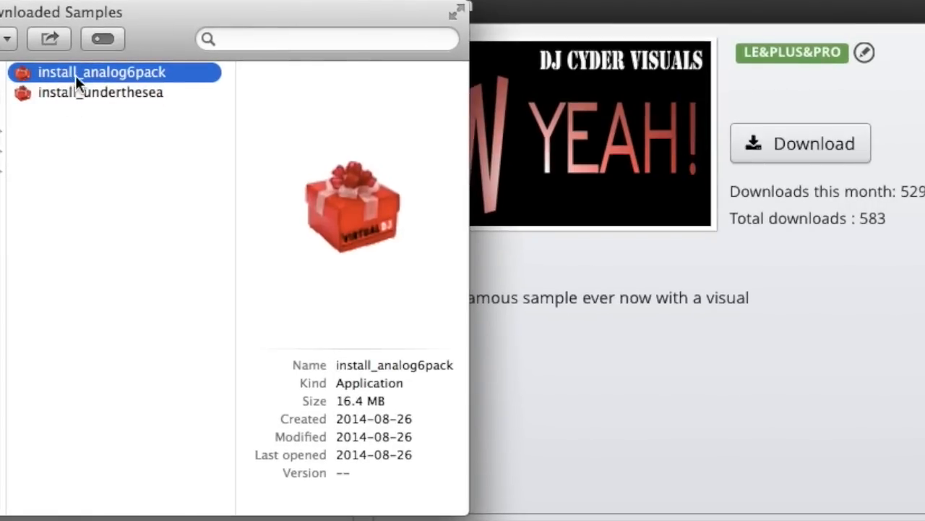
pyautogui.moveTo(108, 78)
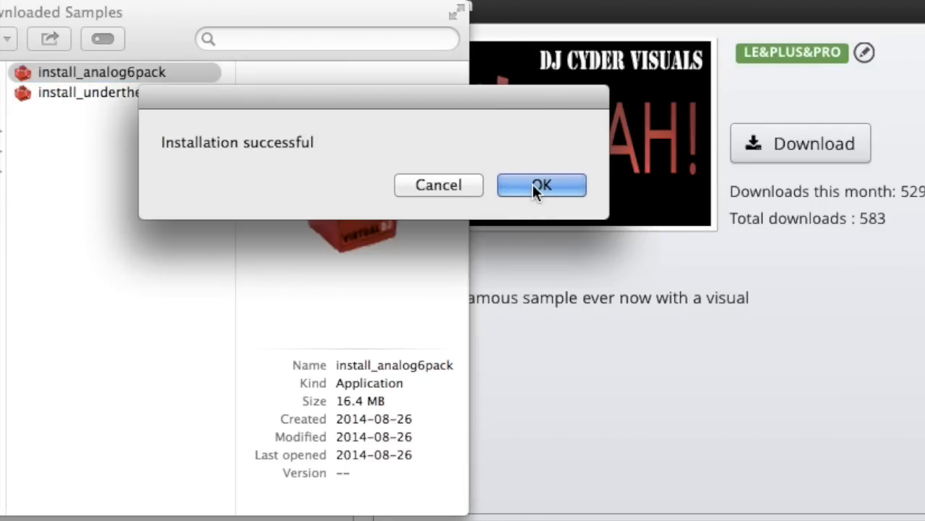
# Step: Confirm the Analog 6 Pack install, run install_underthesea, and dismiss its success dialogs
pyautogui.click(541, 186)
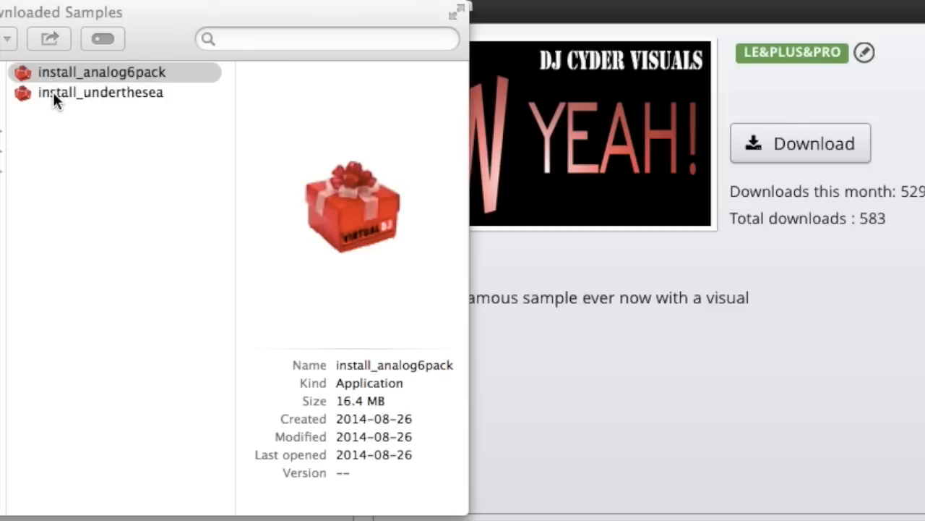
pyautogui.click(100, 92)
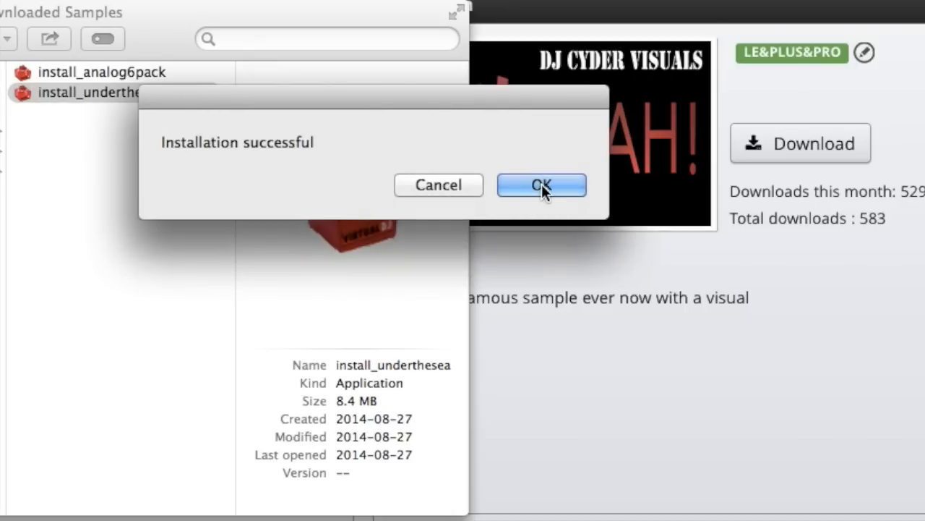
pyautogui.click(541, 185)
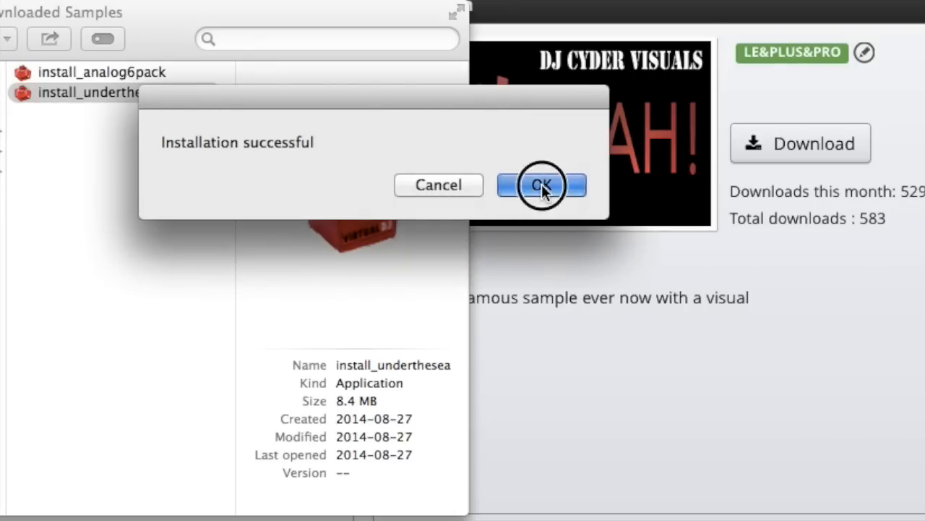
pyautogui.click(541, 185)
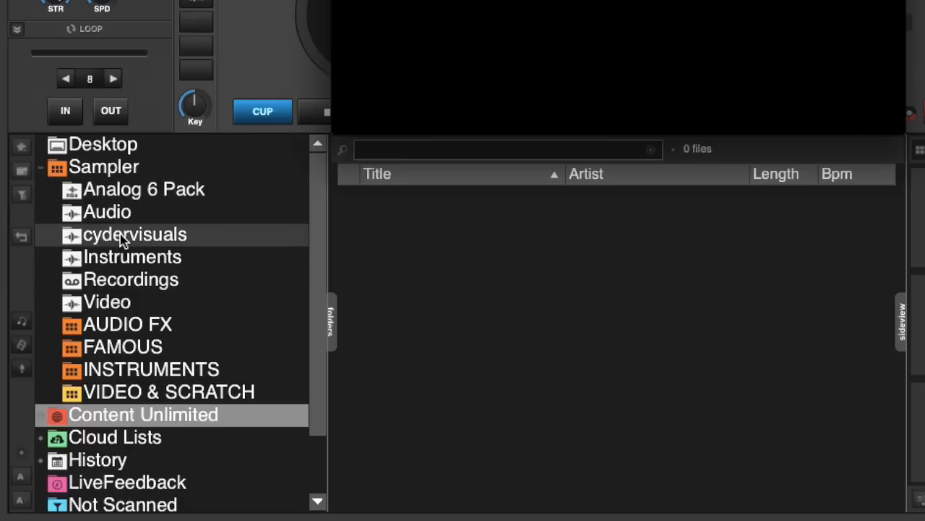
# Step: Place the underthesea video from Sampler > cydervisuals on sampler pad 4
pyautogui.click(134, 234)
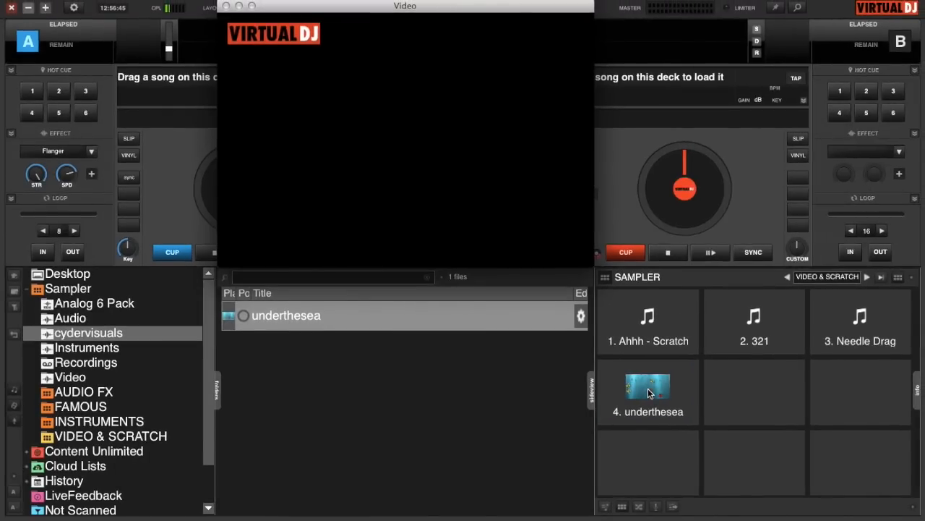
pyautogui.moveTo(639, 401)
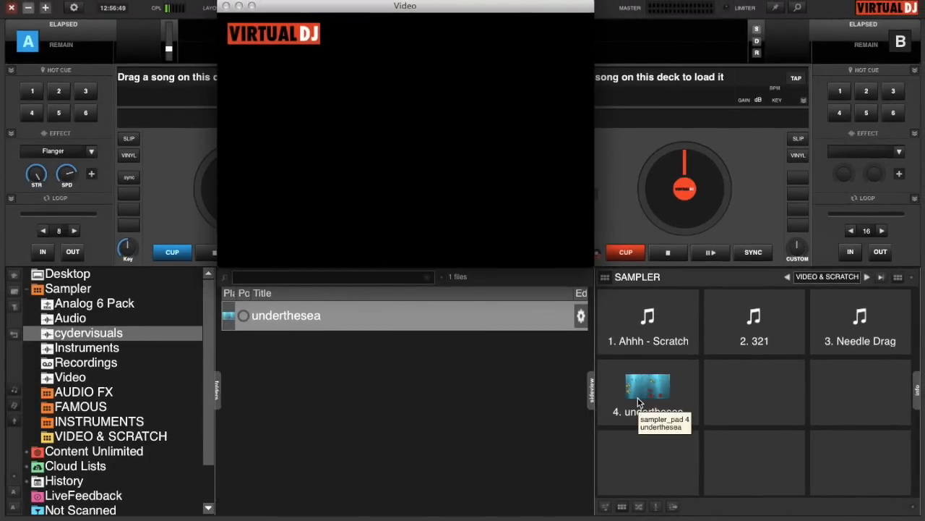
pyautogui.click(647, 390)
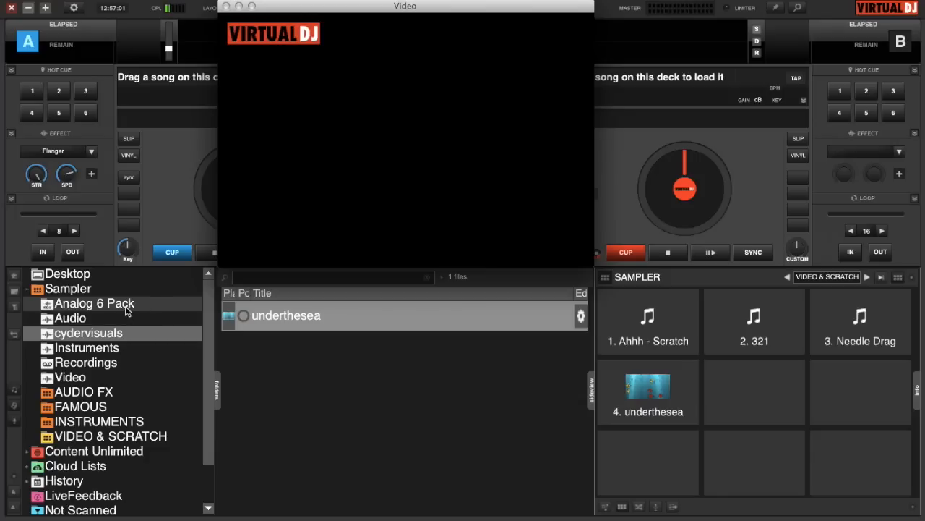
# Step: Load AnalogRooted3 from the Analog 6 Pack folder onto sampler pad 5
pyautogui.click(94, 303)
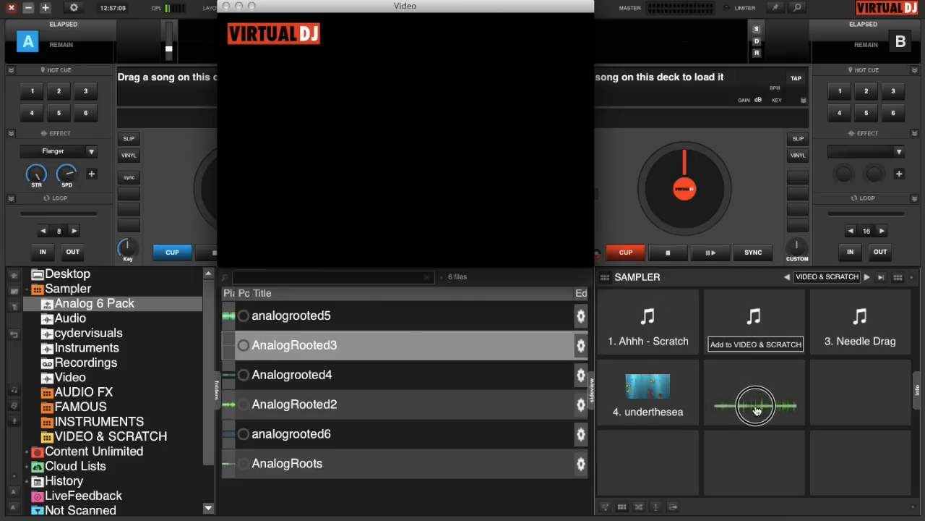
pyautogui.click(754, 401)
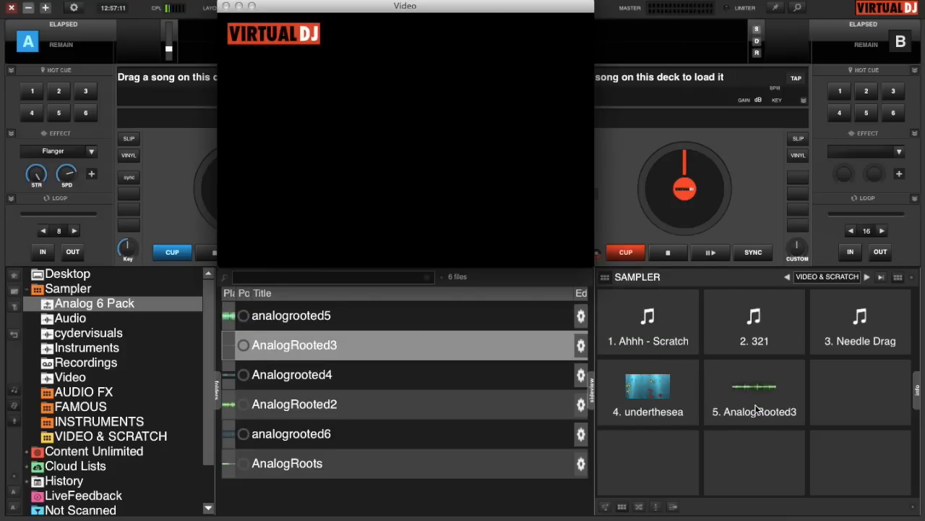
pyautogui.click(754, 391)
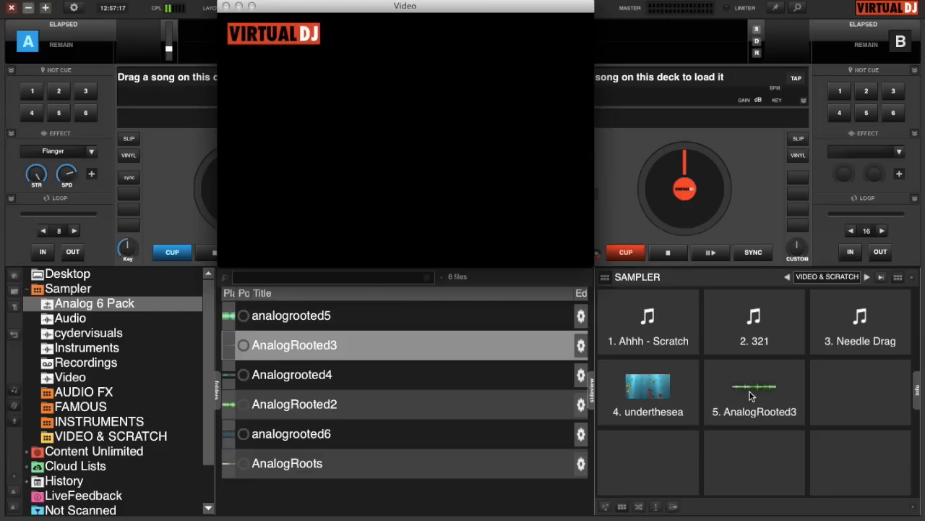
pyautogui.moveTo(867, 280)
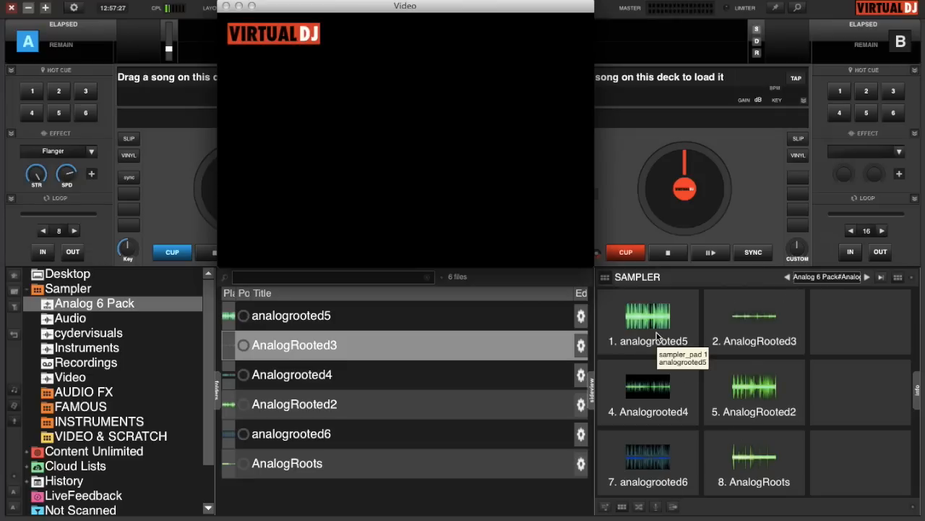
# Step: Play the analogrooted5, AnalogRooted3, AnalogRooted2 and AnalogRoots video pads in turn
pyautogui.click(647, 319)
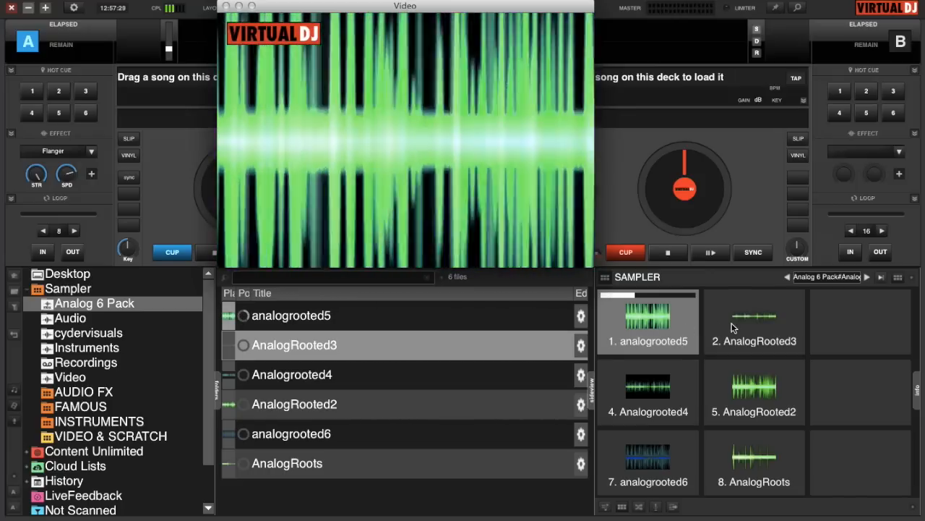
pyautogui.click(754, 322)
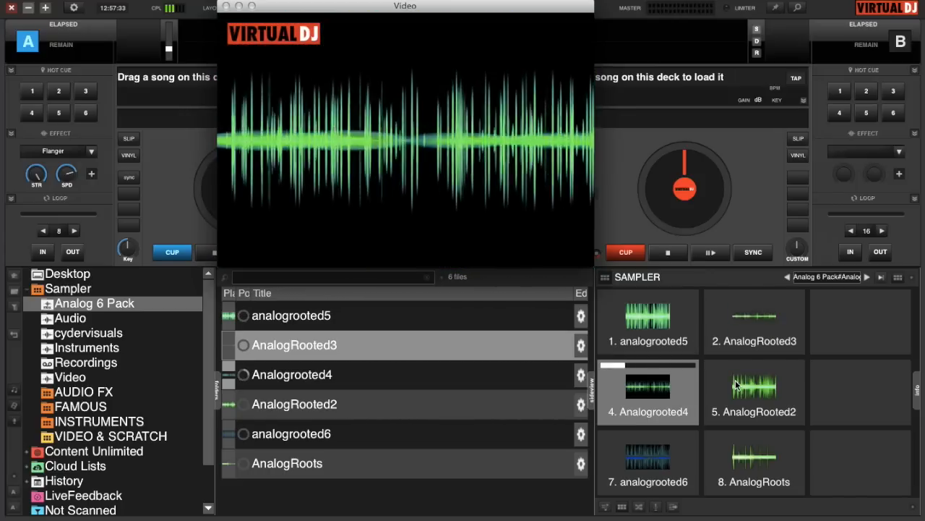
pyautogui.click(754, 387)
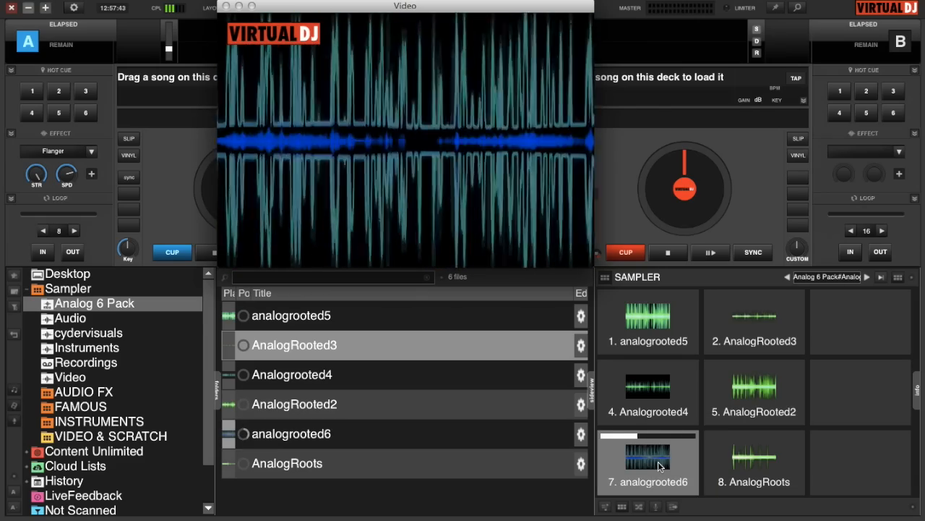
pyautogui.click(754, 459)
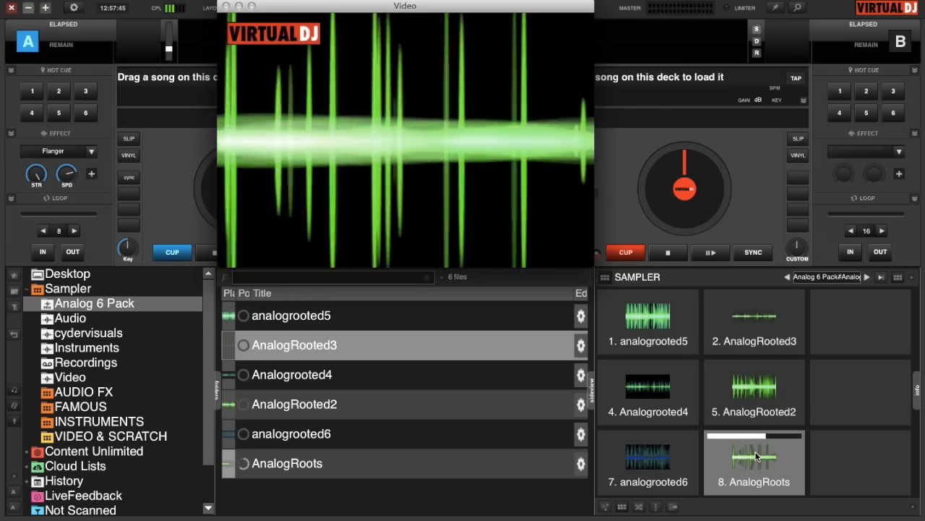